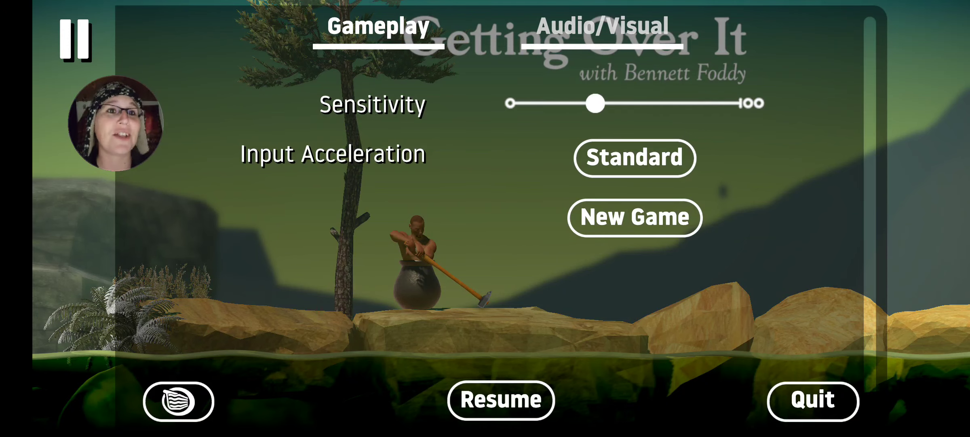
Step: Resume the game, returning to the climber in his pot at the starting rocks
{"action": "left_click", "coordinate": [501, 400]}
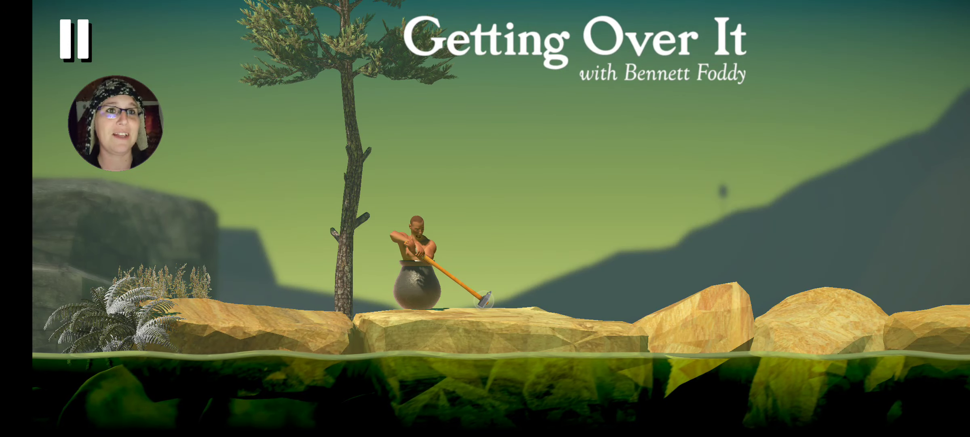